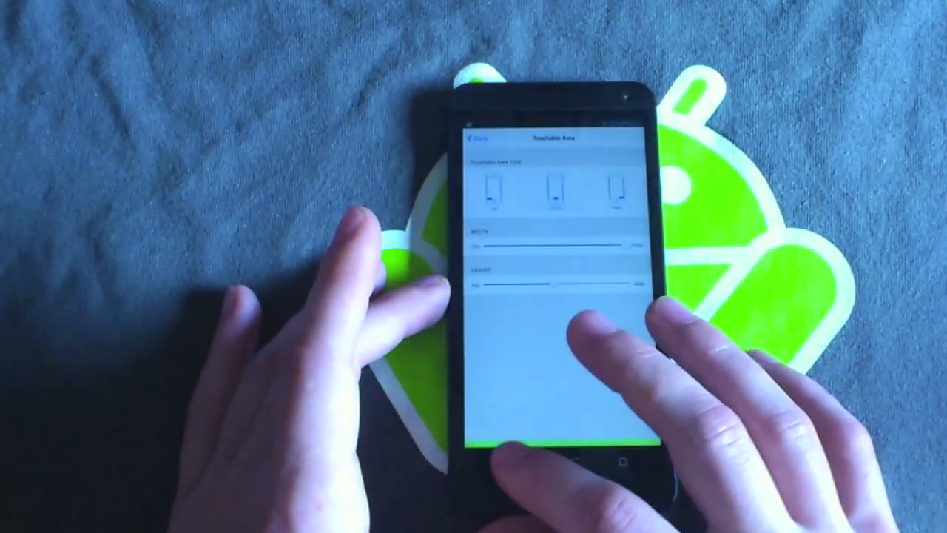
Go back from Touchable Area to the main settings list, with Start Service and Touch Vibration on
click(477, 139)
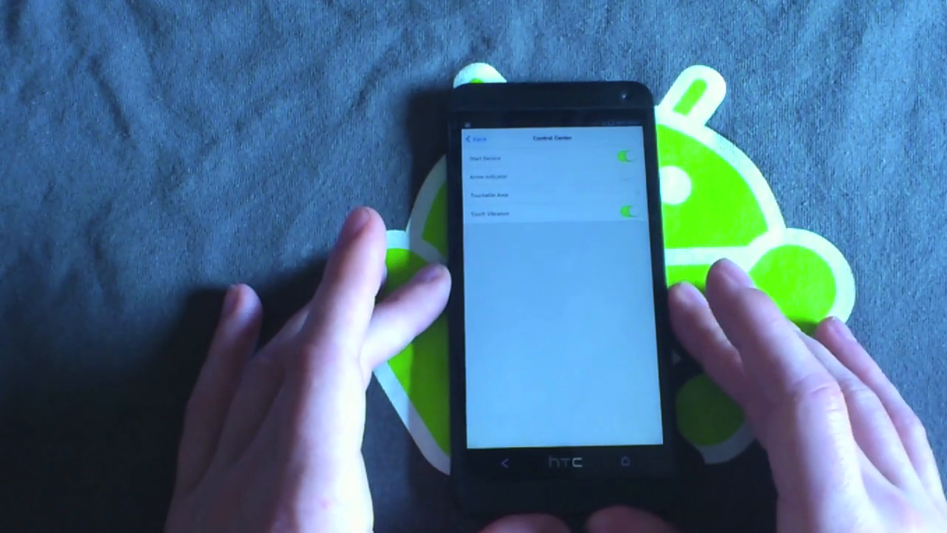